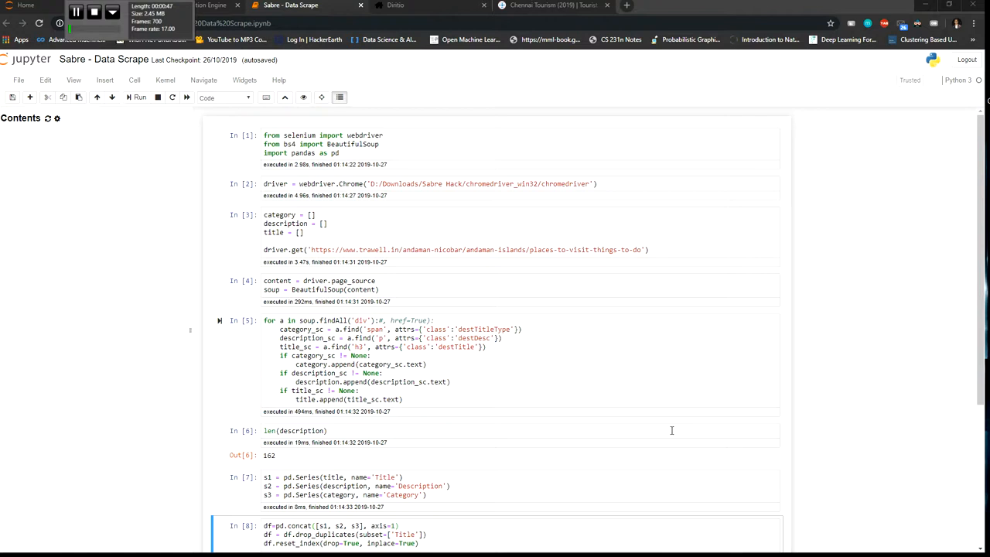
Step: Bring up the Diritio tab showing the trip form filled for Delhi, budget 12, Shopping, 6 days
{"action": "left_click", "coordinate": [420, 6]}
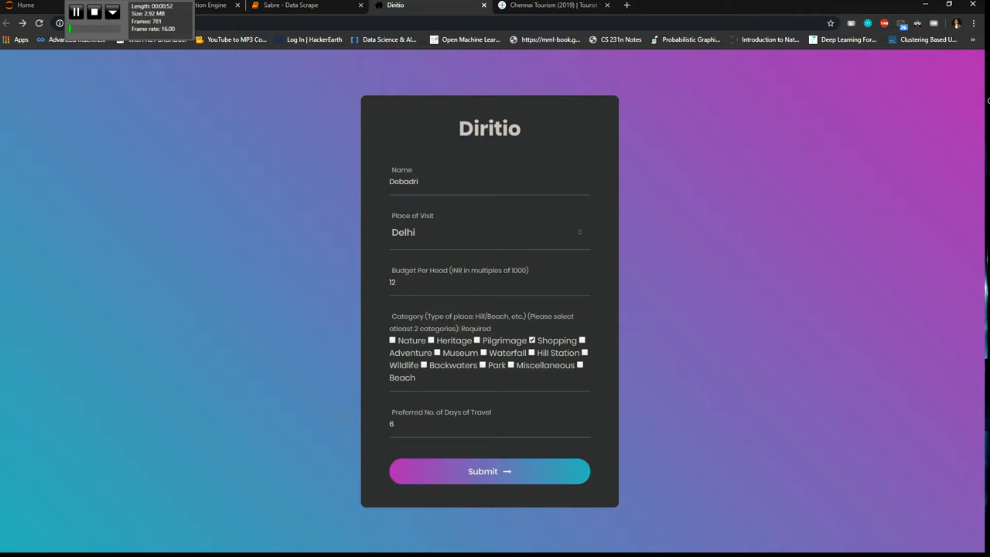
{"action": "mouse_move", "coordinate": [664, 424]}
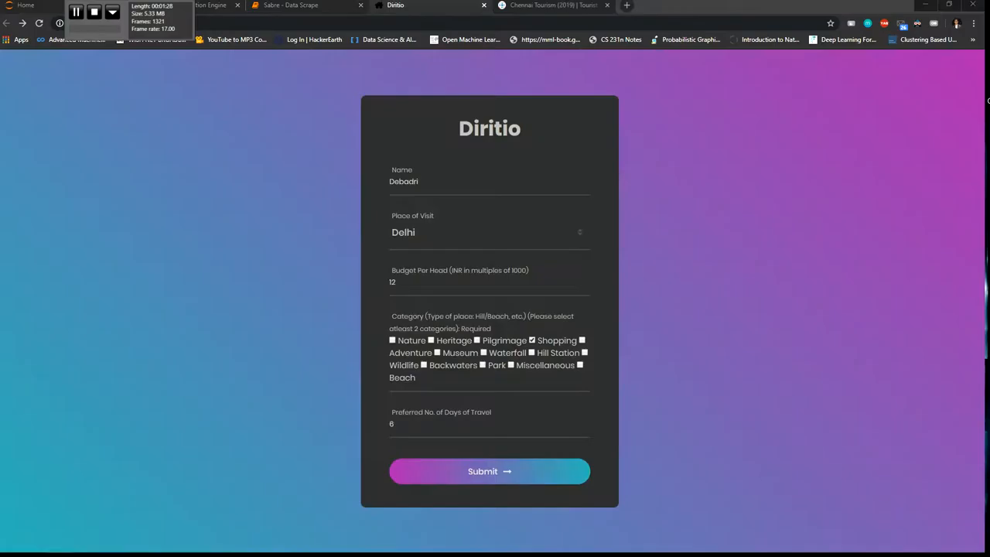
Step: Choose Andaman & Nicobar Islands as destination and submit the preferences to see recommendations like Bharatpur Beach
{"action": "left_click", "coordinate": [489, 470]}
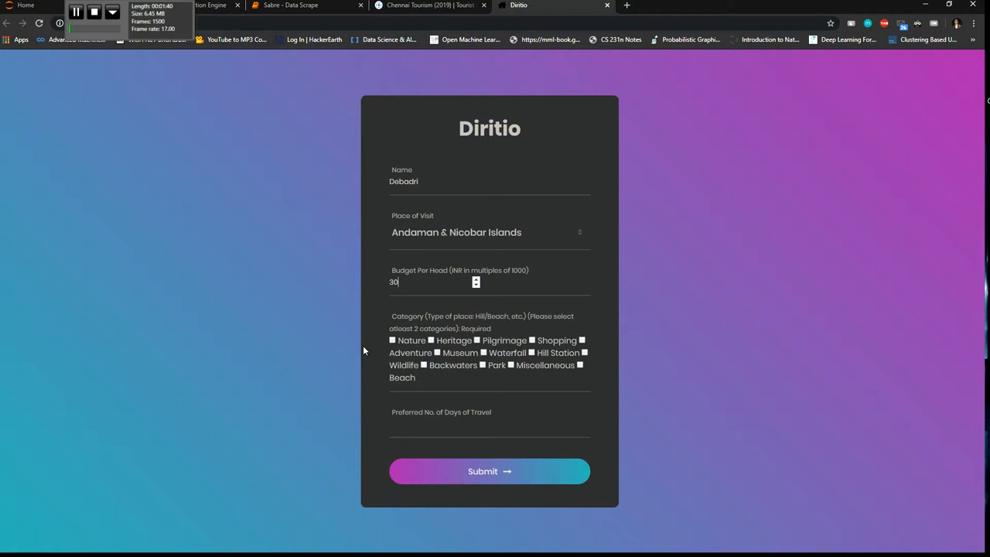
{"action": "left_click", "coordinate": [392, 340]}
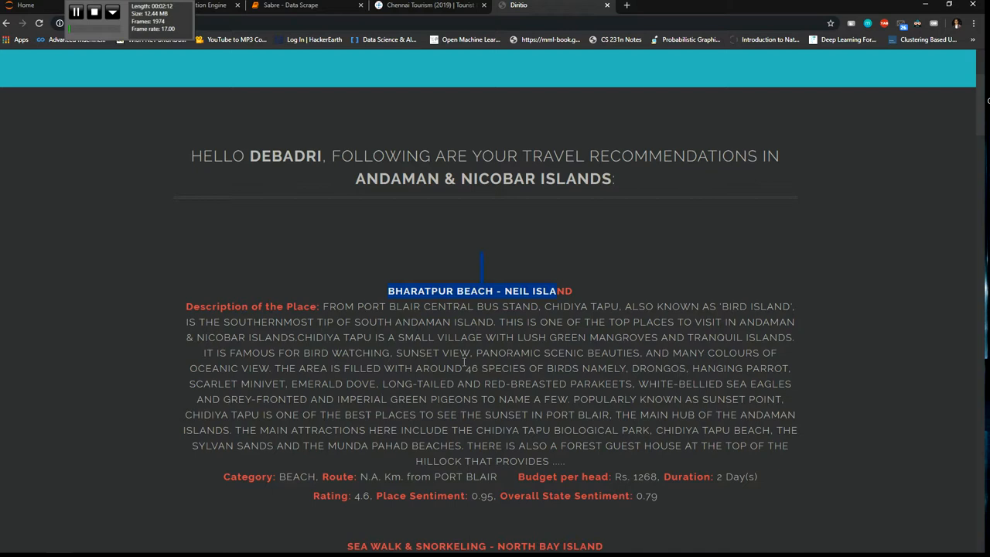
Step: Scroll down the Andaman recommendations before moving to the Sentiment Model notebook
{"action": "scroll", "scroll_direction": "down", "scroll_amount": 3}
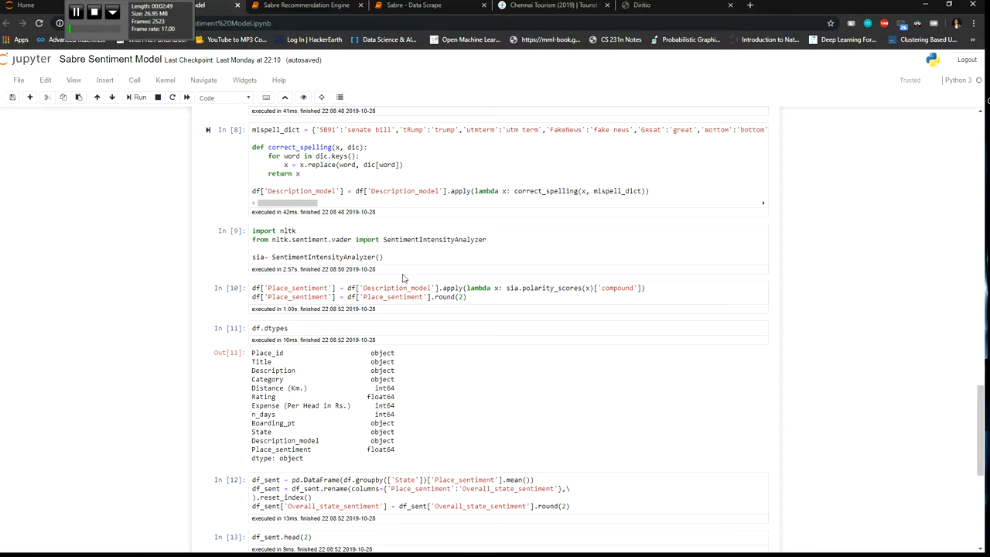
Step: Return to the Diritio tab with the Andaman recommendations, showing Sea Walk & Snorkeling at North Bay Island
{"action": "left_click", "coordinate": [665, 6]}
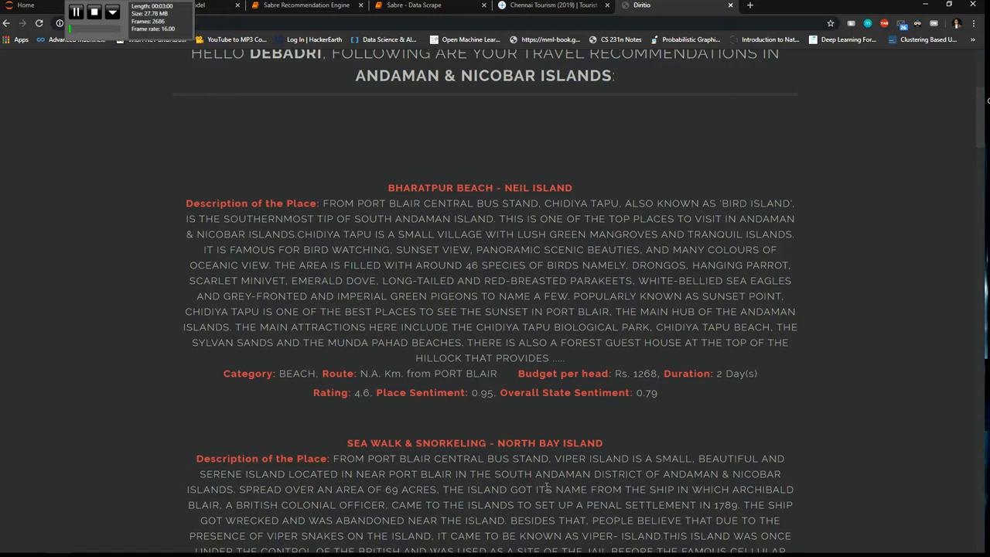
Step: Scroll through the remaining Andaman & Nicobar recommendations
{"action": "scroll", "scroll_direction": "down", "scroll_amount": 3}
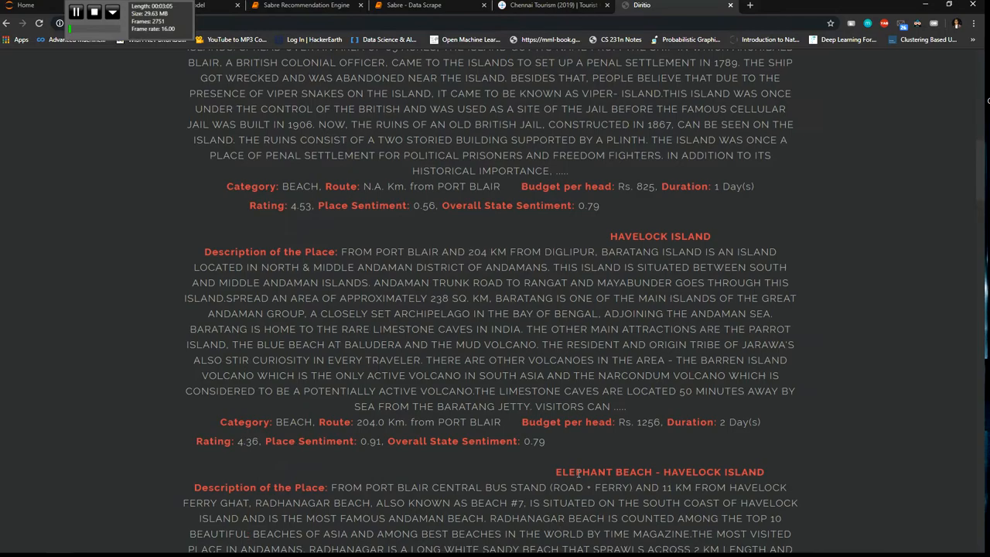
{"action": "scroll", "scroll_direction": "down", "scroll_amount": 3}
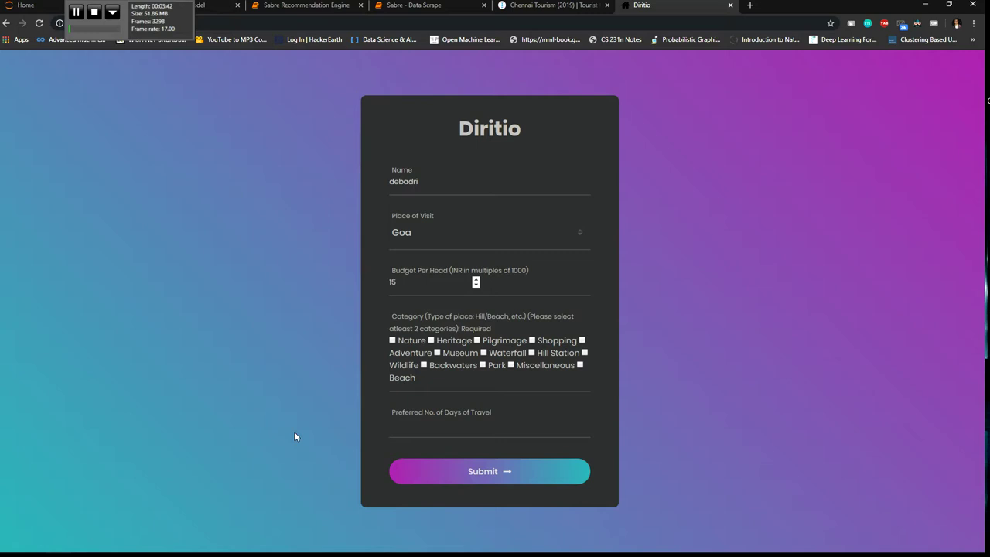
Step: Submit a Goa Beach trip and review results such as Calangute Beach, Mormugao Fort and Polem Beach
{"action": "left_click", "coordinate": [579, 366]}
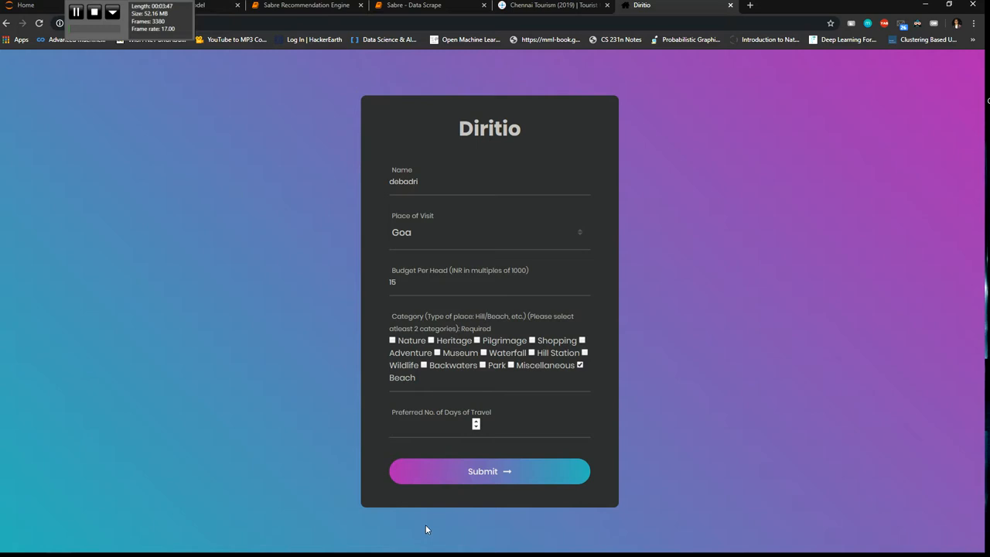
{"action": "left_click", "coordinate": [489, 470]}
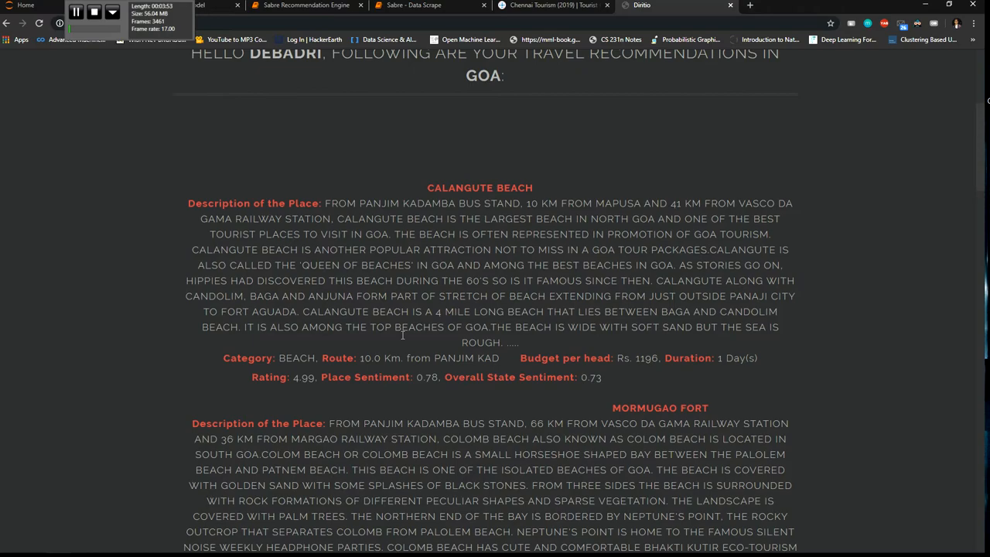
{"action": "scroll", "scroll_direction": "down", "scroll_amount": 3}
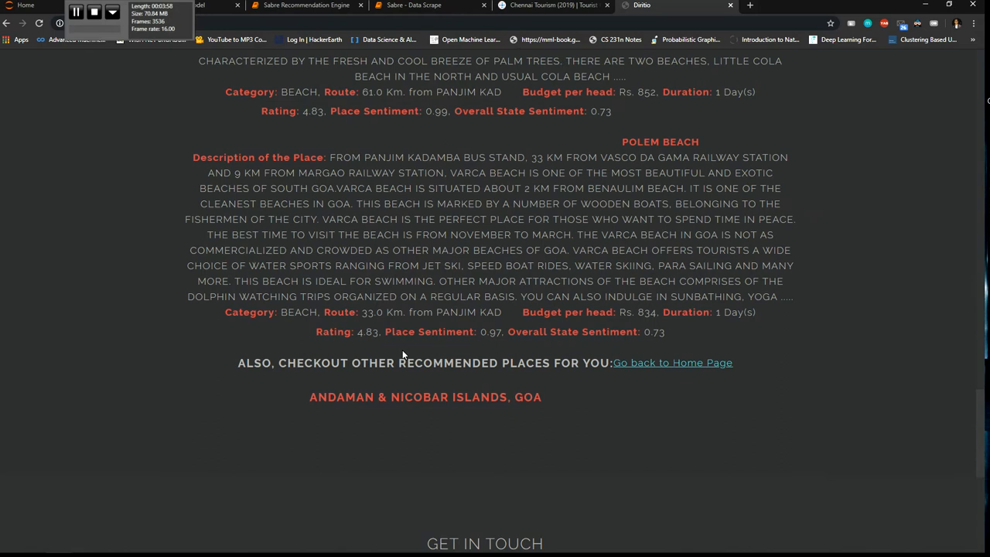
{"action": "mouse_move", "coordinate": [452, 508]}
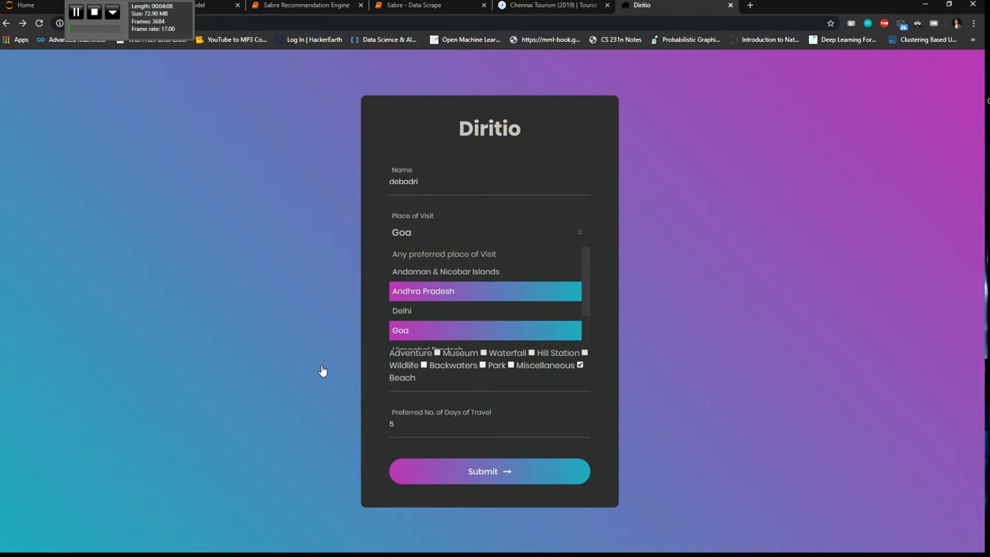
Step: Submit a Pilgrimage trip in Uttar Pradesh, review the results, then bring up the data-scrape notebook
{"action": "left_click", "coordinate": [401, 330]}
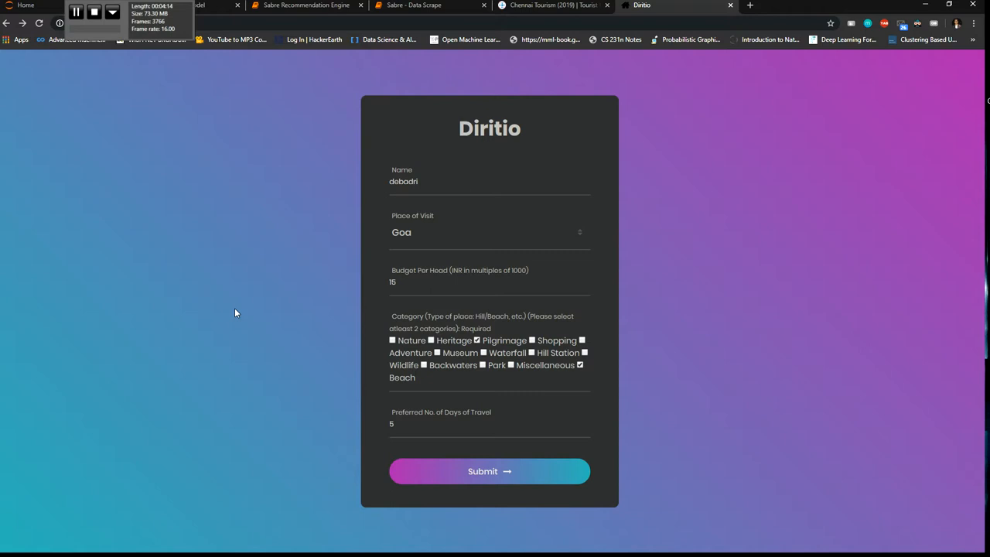
{"action": "left_click", "coordinate": [488, 471]}
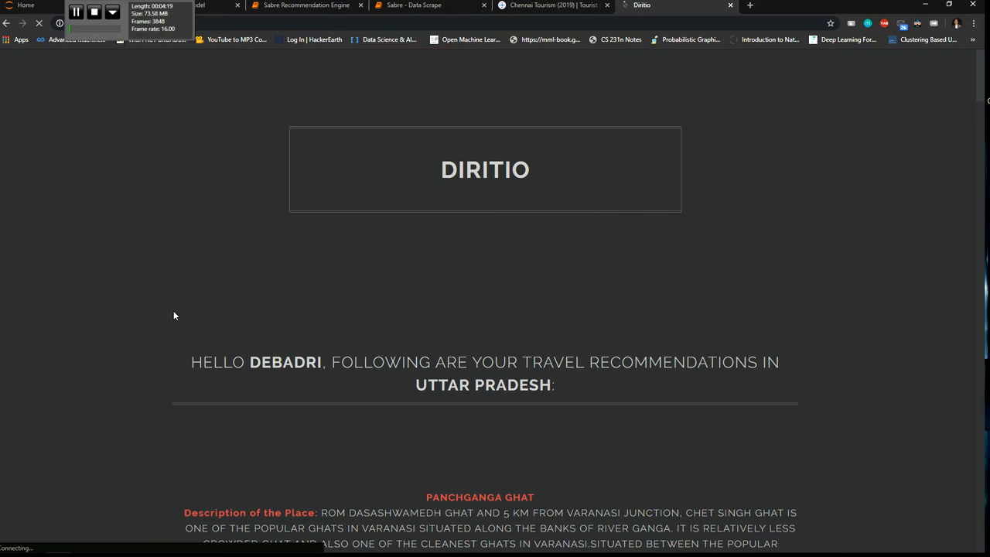
{"action": "scroll", "scroll_direction": "down", "scroll_amount": 3}
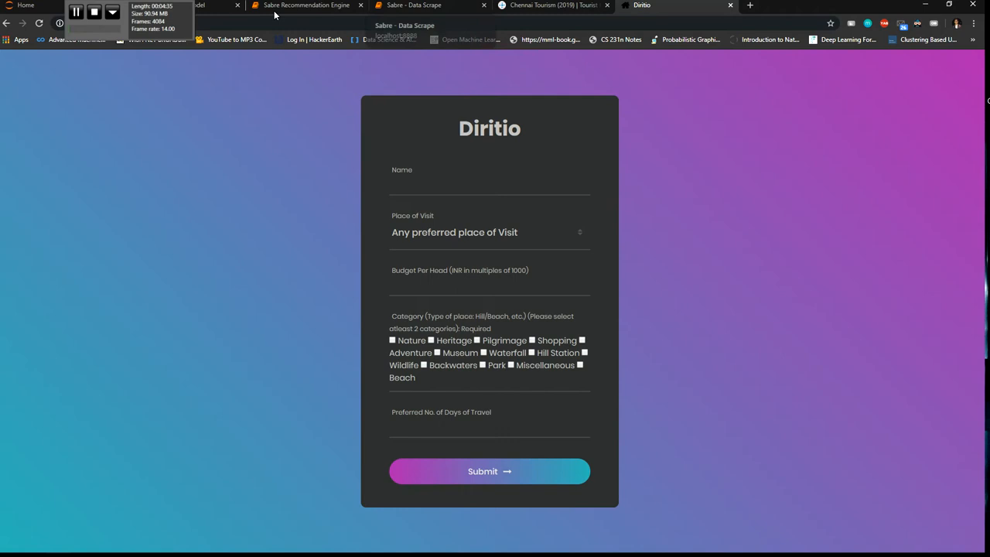
{"action": "left_click", "coordinate": [405, 6]}
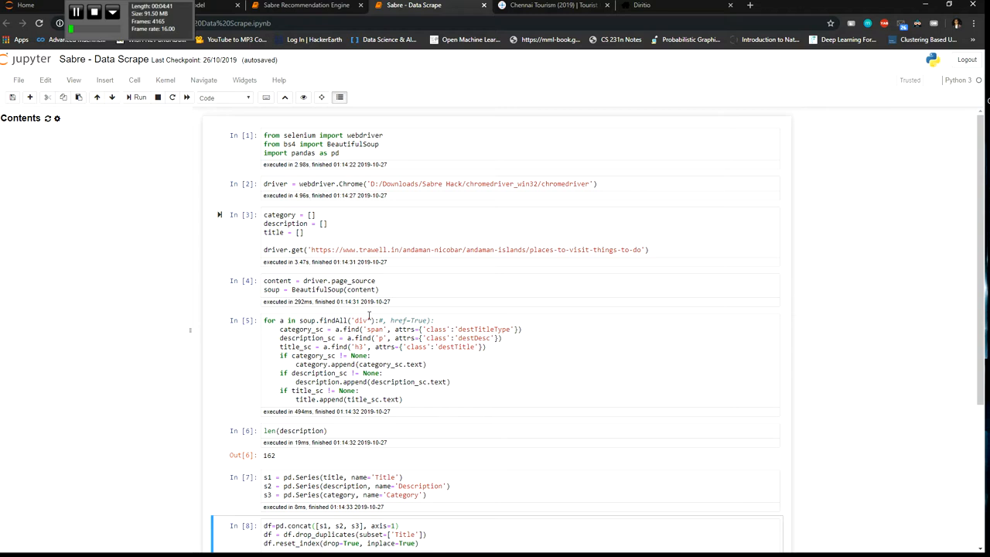
Step: Show the Trawell 'Top 37 Places to Visit in Chennai' list and close the chromedriver Explorer window
{"action": "left_click", "coordinate": [554, 6]}
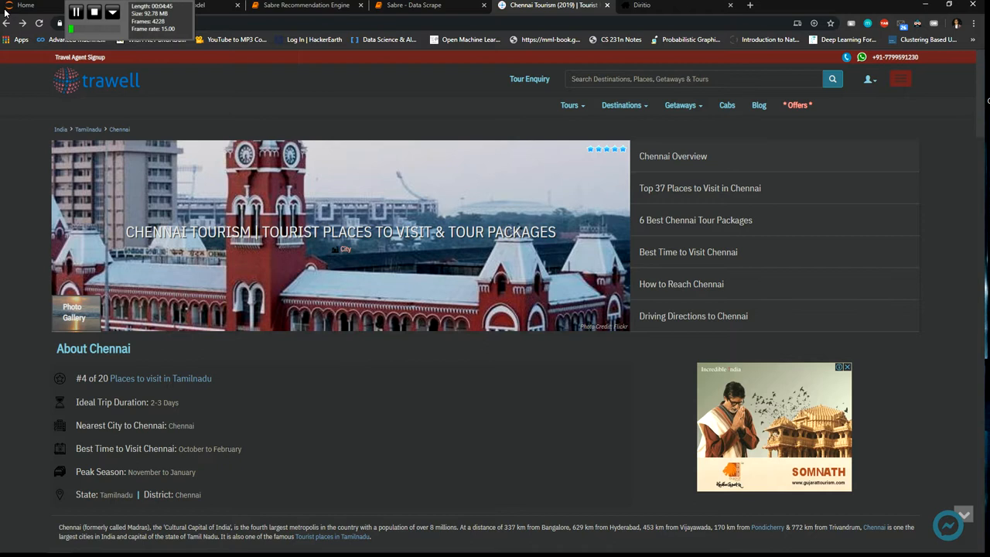
{"action": "left_click", "coordinate": [699, 189]}
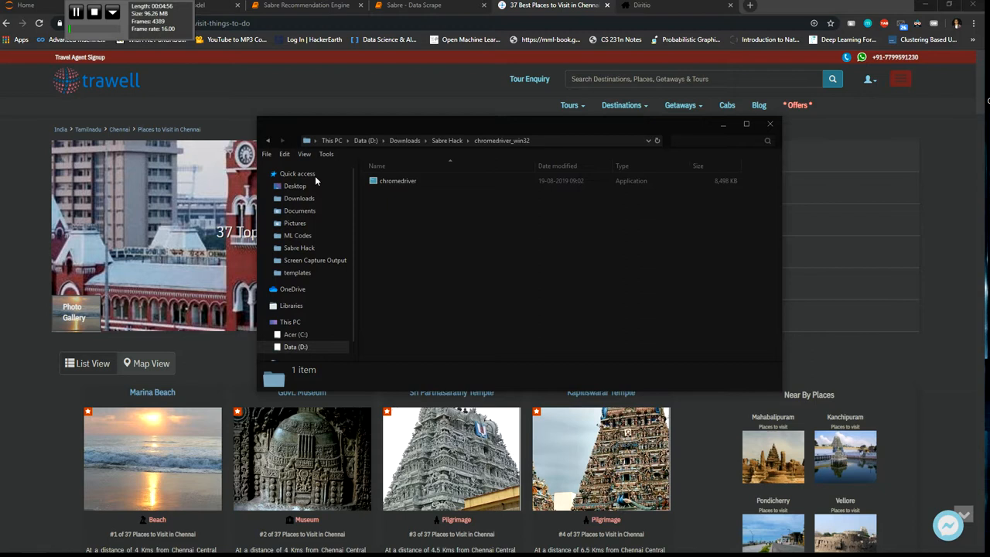
{"action": "left_click", "coordinate": [770, 123]}
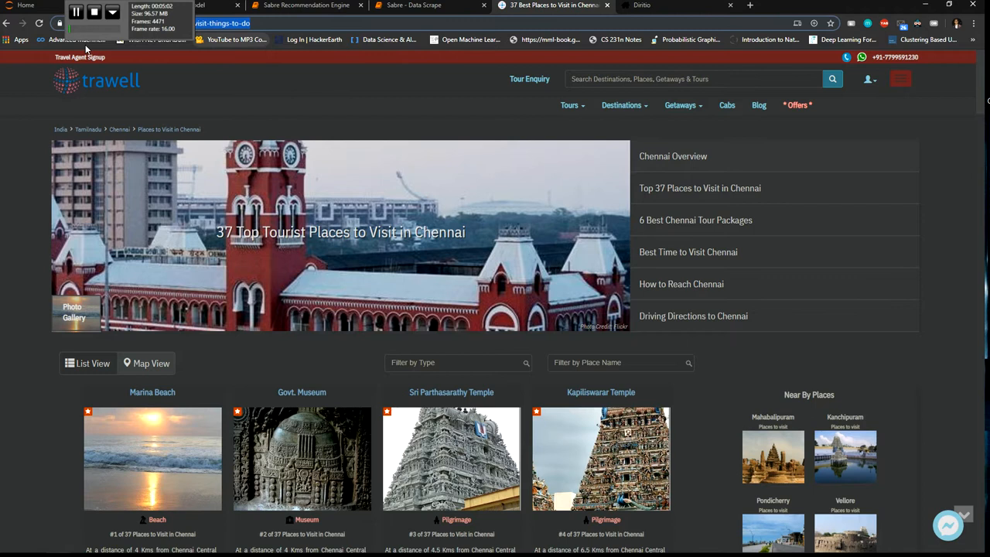
Step: Return to the Sabre Data Scrape notebook and scroll to the top where the Selenium Chrome driver runs on Chennai
{"action": "left_click", "coordinate": [417, 6]}
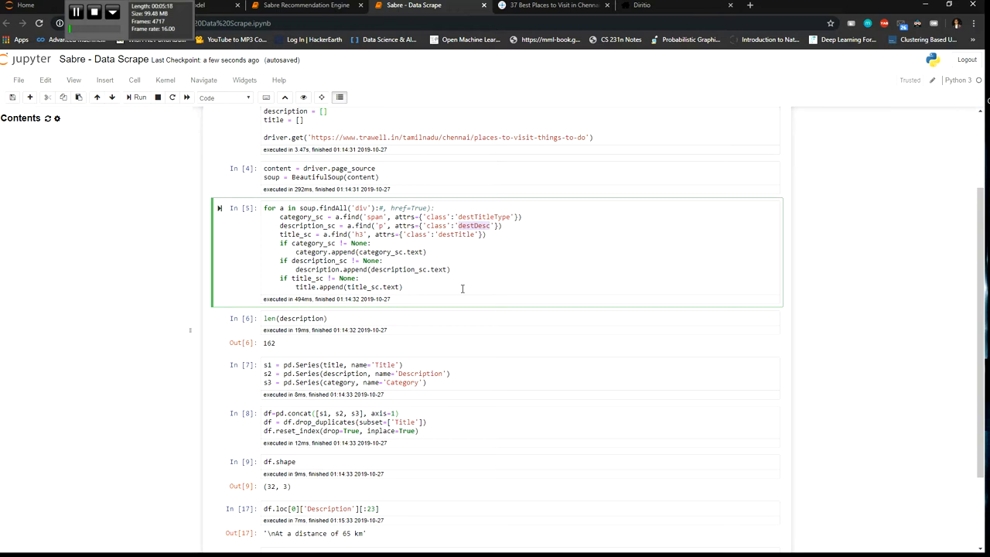
{"action": "scroll", "scroll_direction": "up", "scroll_amount": 3}
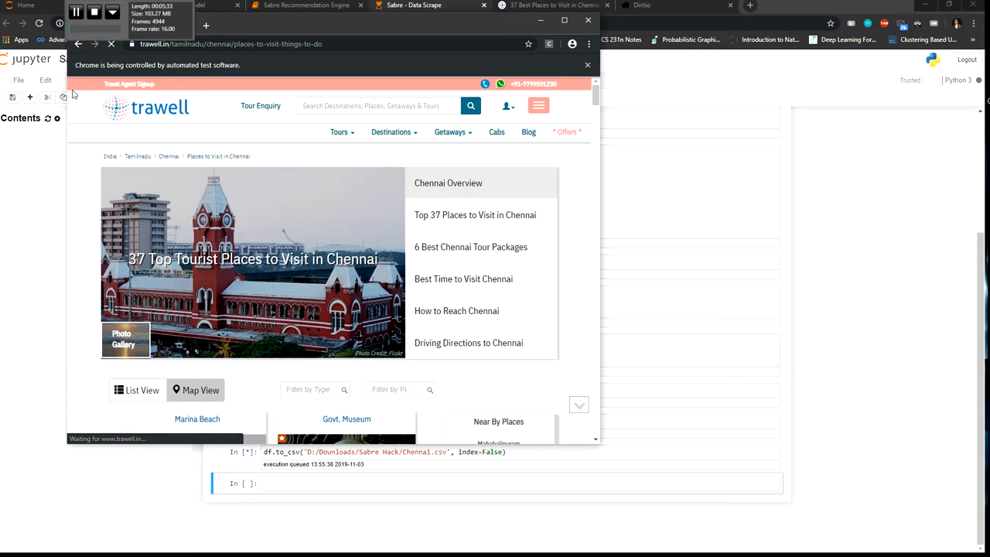
Step: Show the Sabre Sentiment Model notebook with the all-locations table and contraction mapping
{"action": "left_click", "coordinate": [430, 6]}
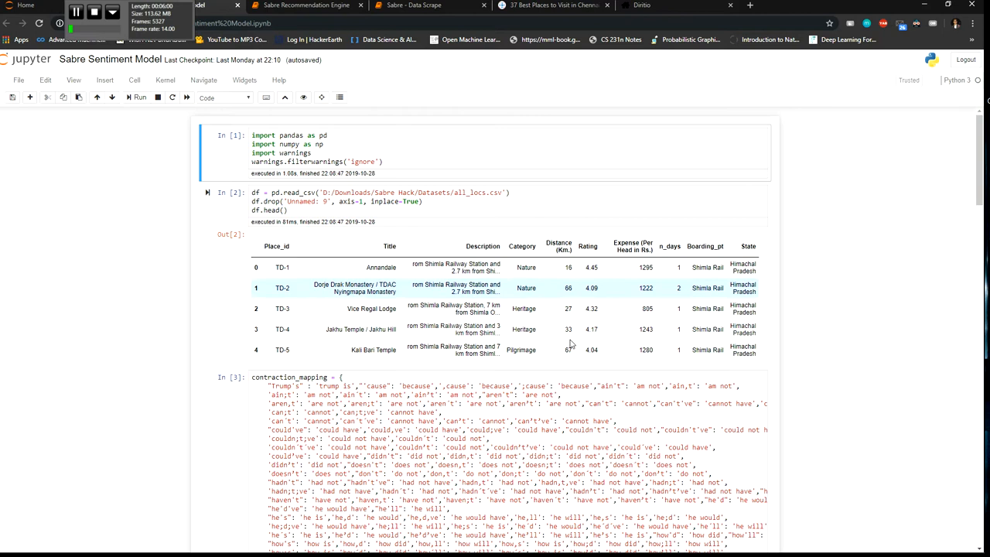
Step: Bring up the Sabre Recommendation Engine notebook showing the dataset with sentiment and category columns
{"action": "left_click", "coordinate": [306, 6]}
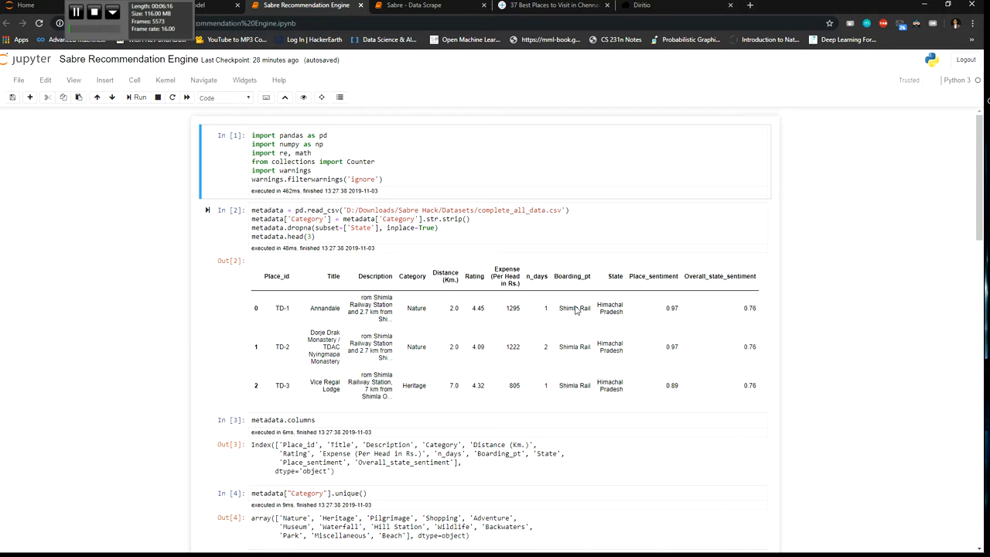
{"action": "mouse_move", "coordinate": [817, 334]}
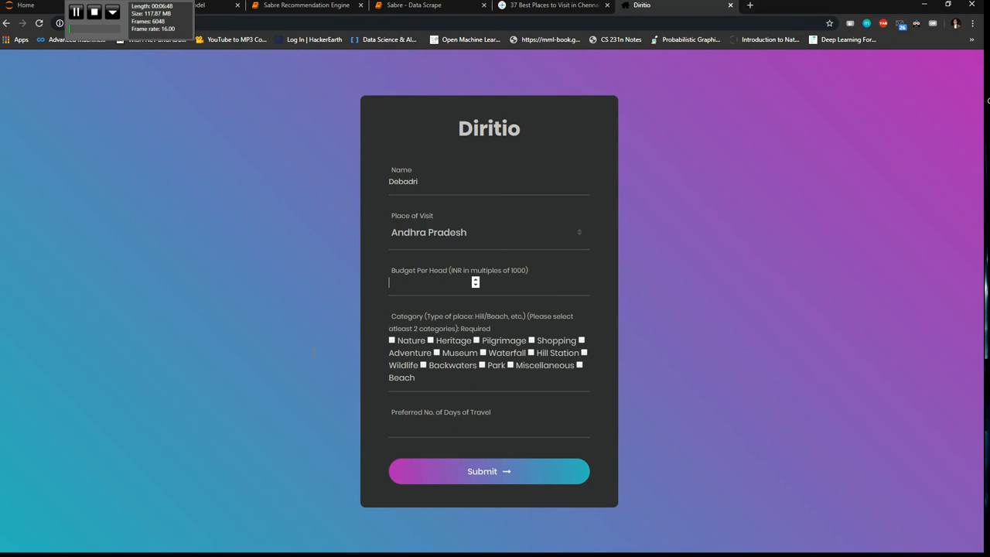
Step: Submit the form and review Andhra Pradesh pilgrimage picks: Kapila Theertham, Talakona Waterfalls, Kanipakam, Kasi Visweswara
{"action": "left_click", "coordinate": [489, 470]}
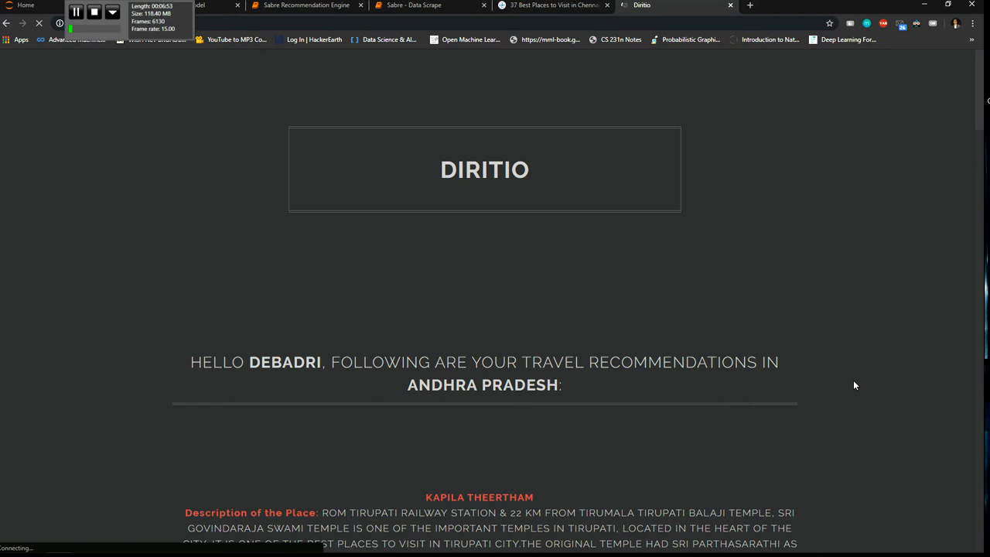
{"action": "scroll", "scroll_direction": "down", "scroll_amount": 3}
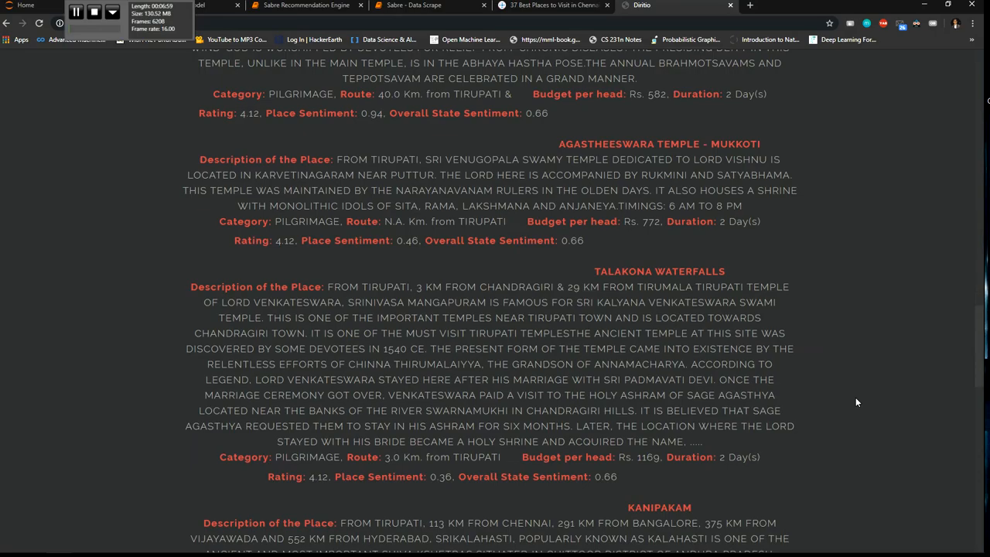
{"action": "scroll", "scroll_direction": "down", "scroll_amount": 3}
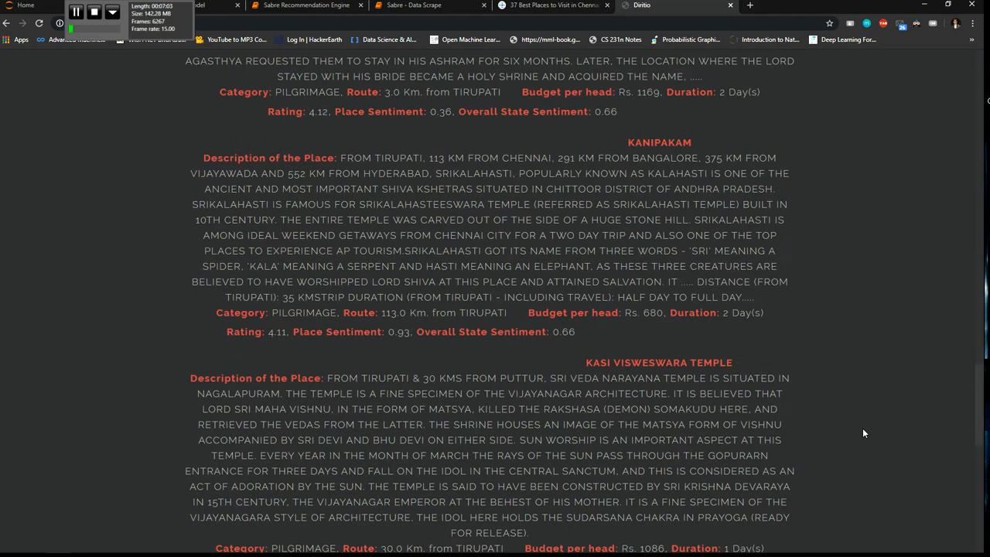
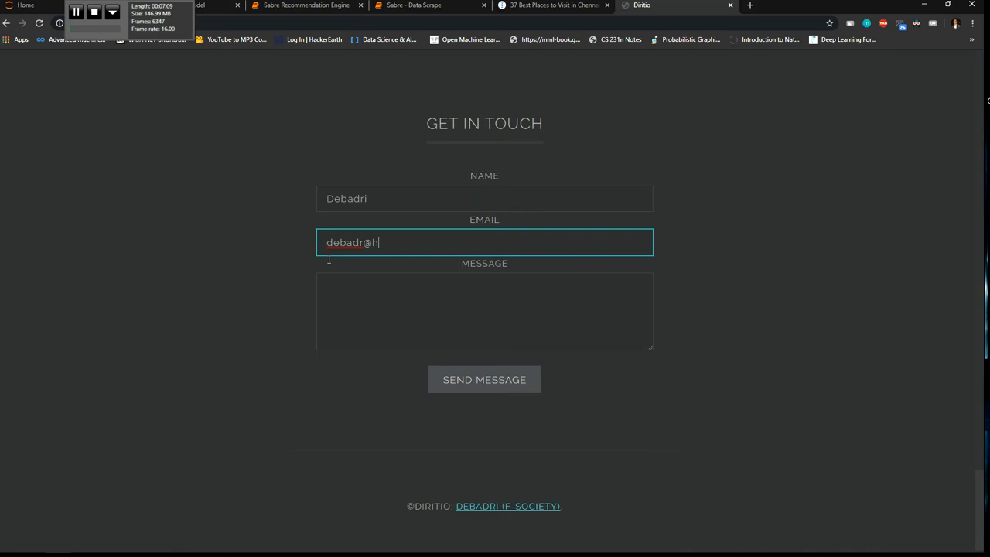
{"action": "type", "text": "I'm looking fow"}
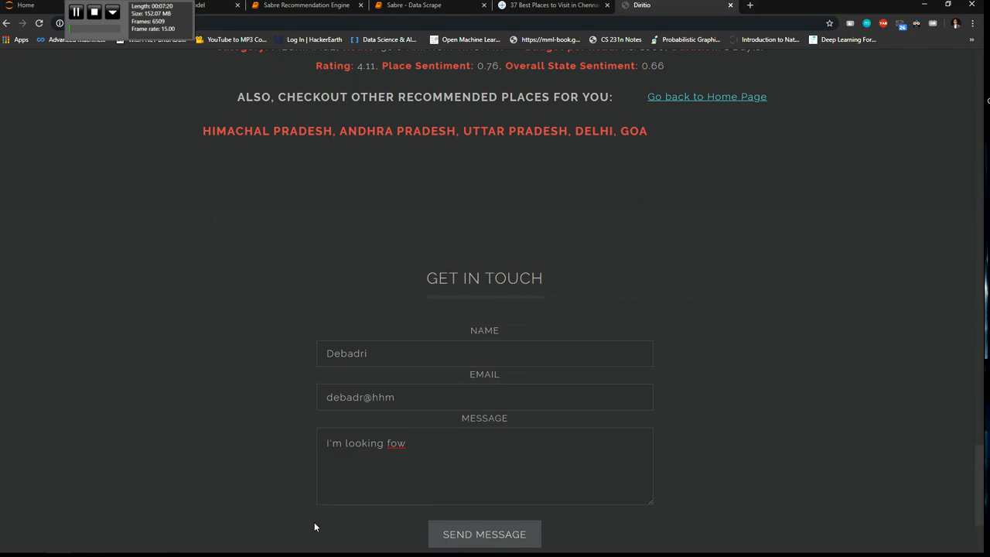
{"action": "scroll", "scroll_direction": "up", "scroll_amount": 3}
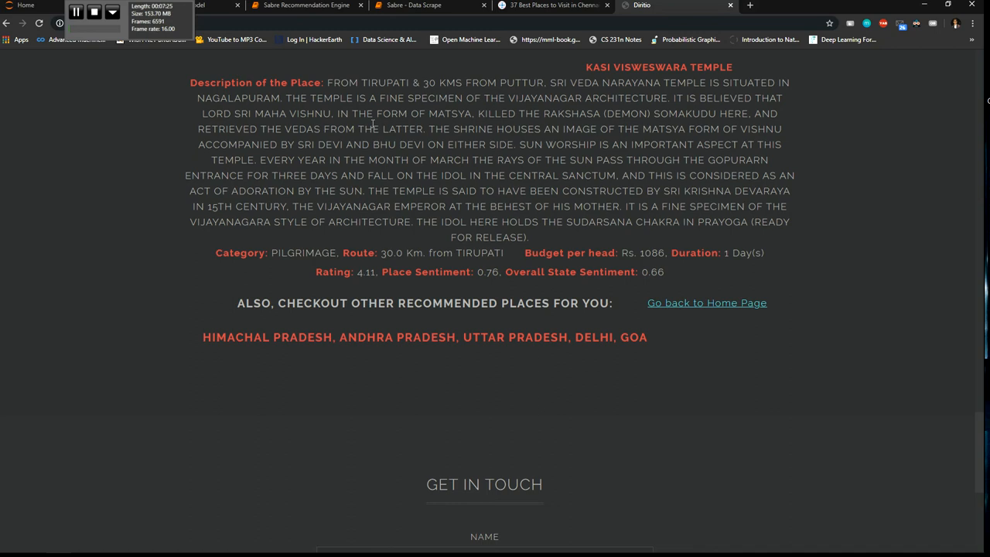
{"action": "scroll", "scroll_direction": "up", "scroll_amount": 3}
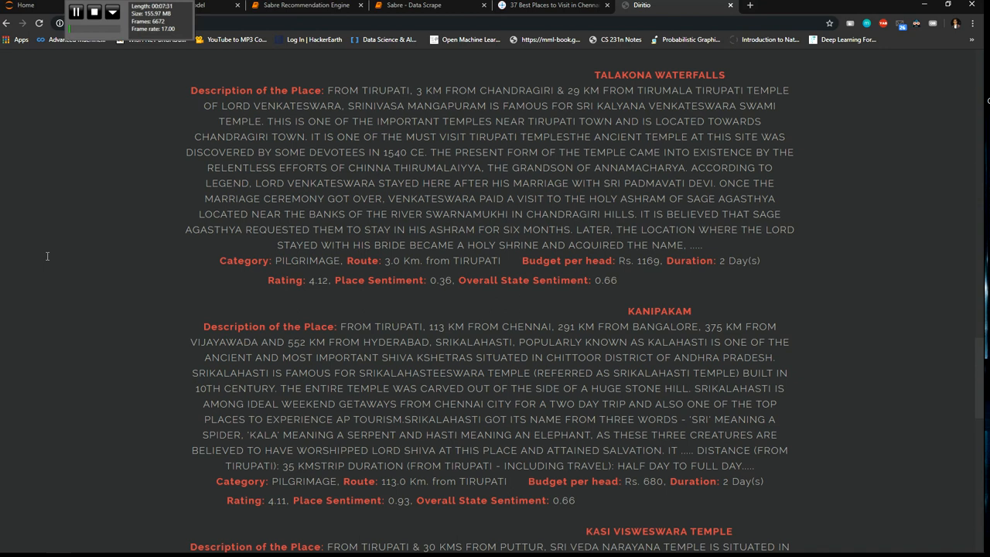